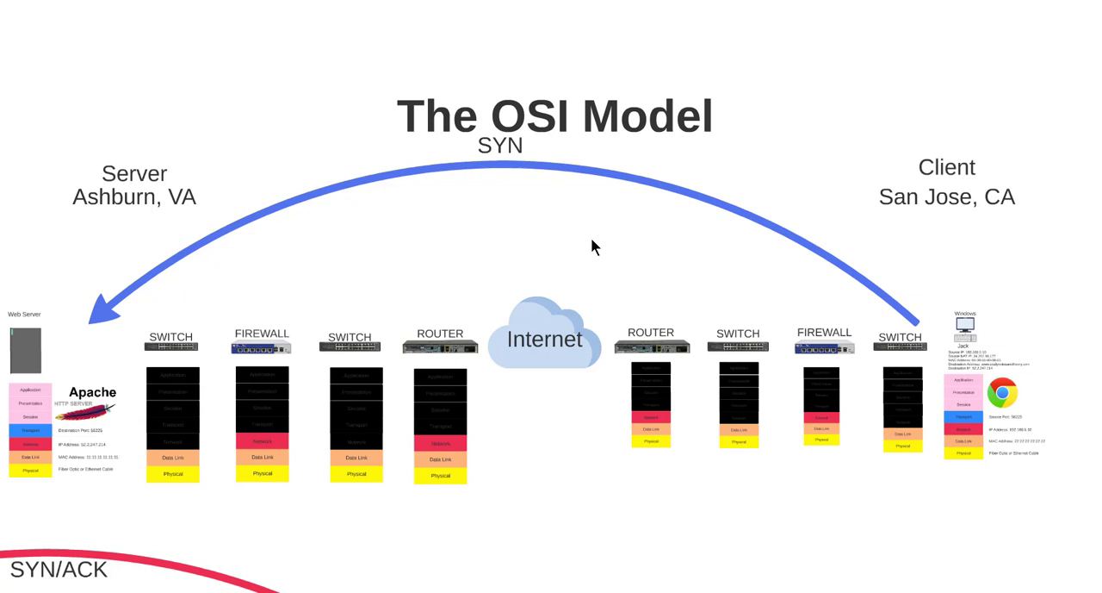
pyautogui.moveTo(668, 251)
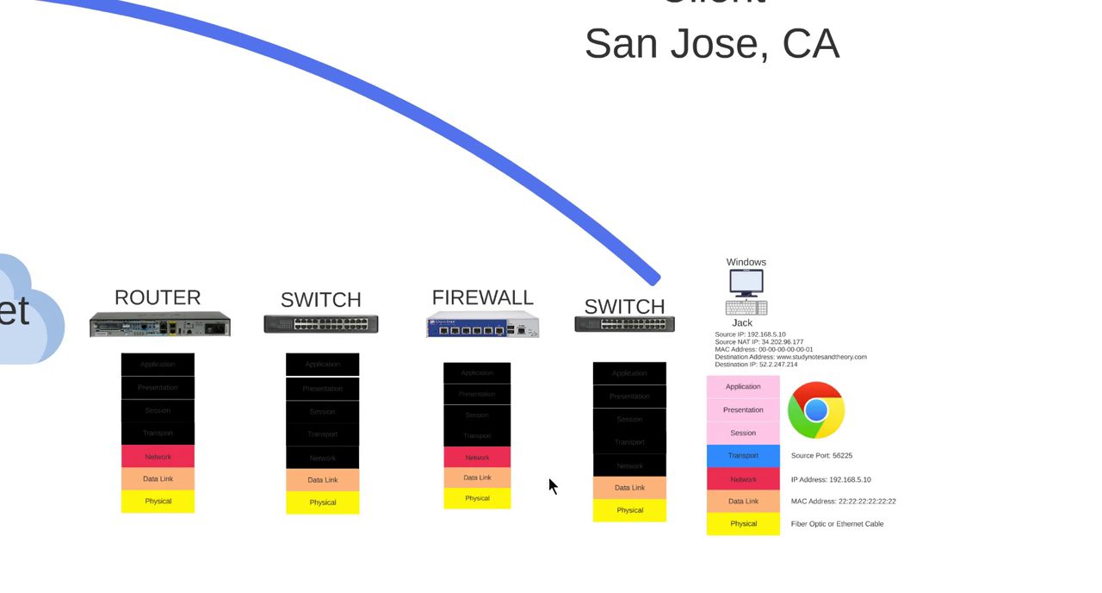
pyautogui.moveTo(730, 489)
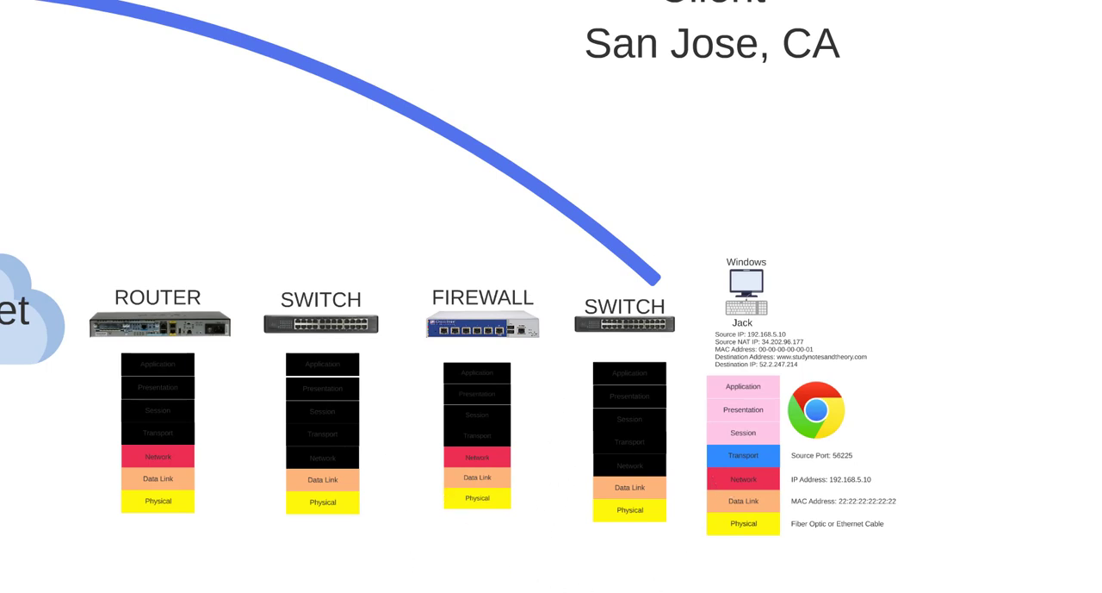
pyautogui.moveTo(278, 254)
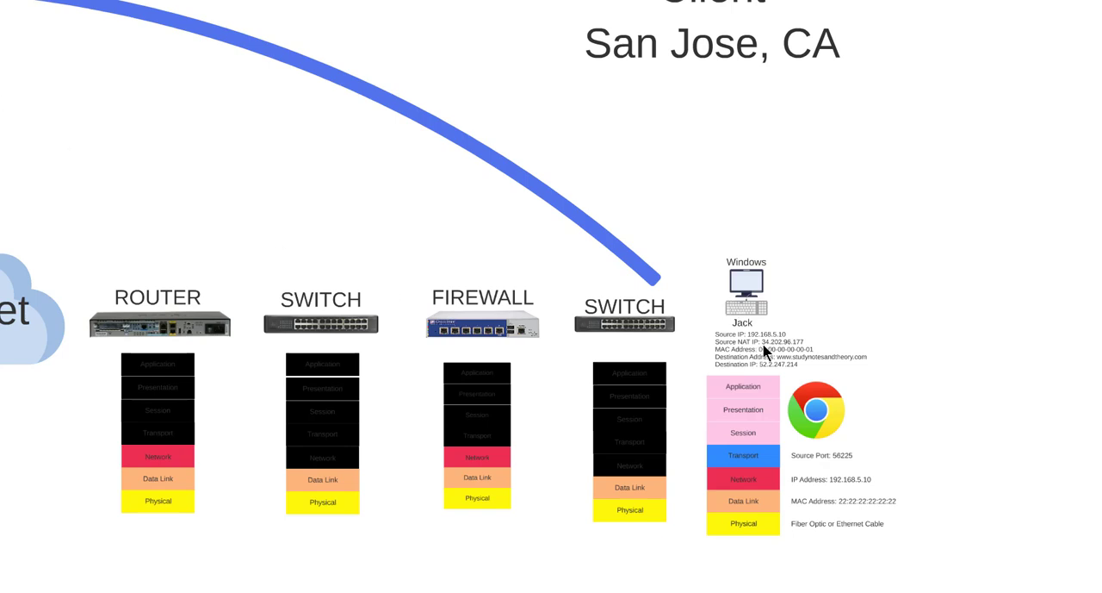
pyautogui.moveTo(760, 354)
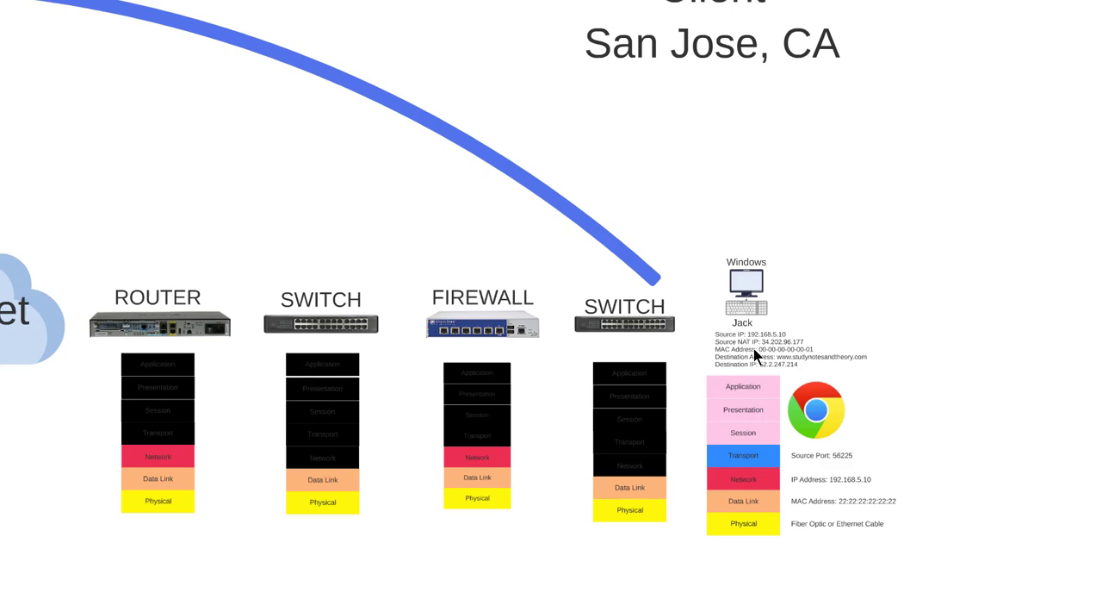
pyautogui.moveTo(770, 344)
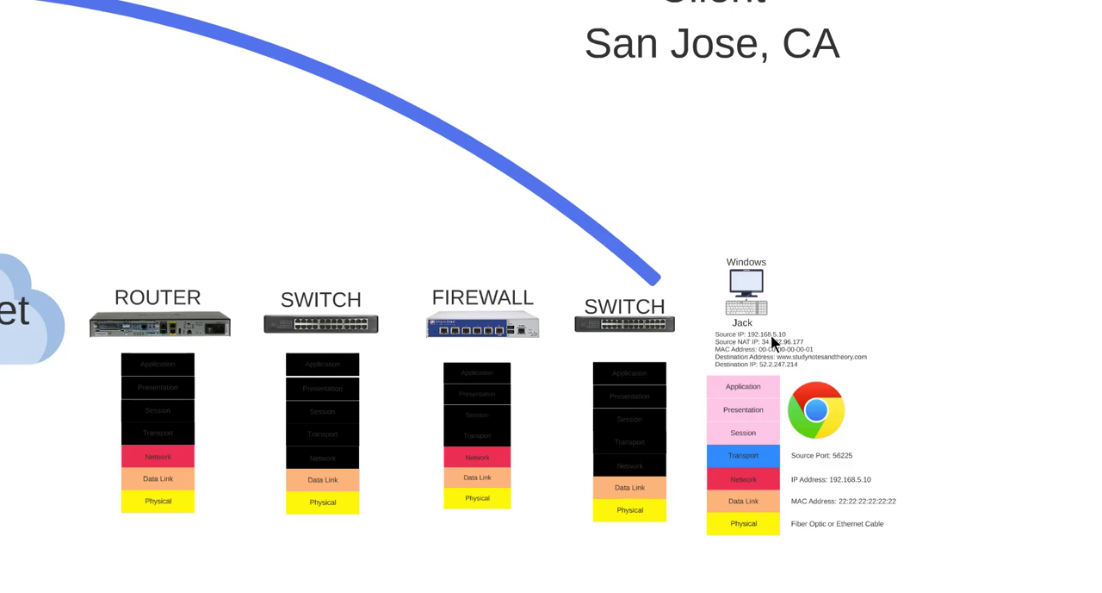
pyautogui.moveTo(771, 394)
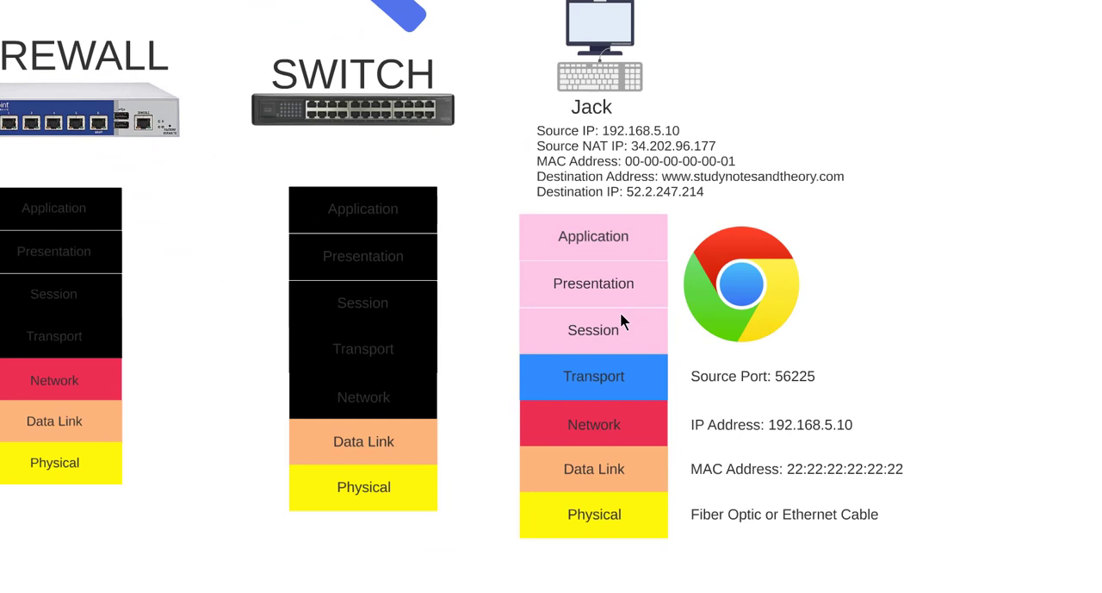
pyautogui.moveTo(611, 306)
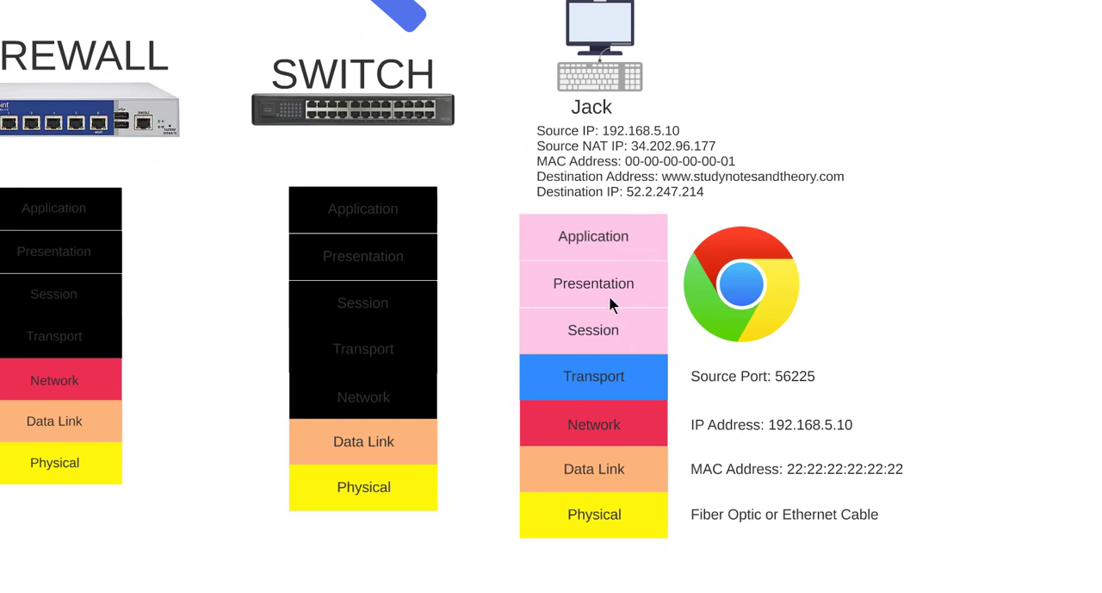
pyautogui.moveTo(601, 310)
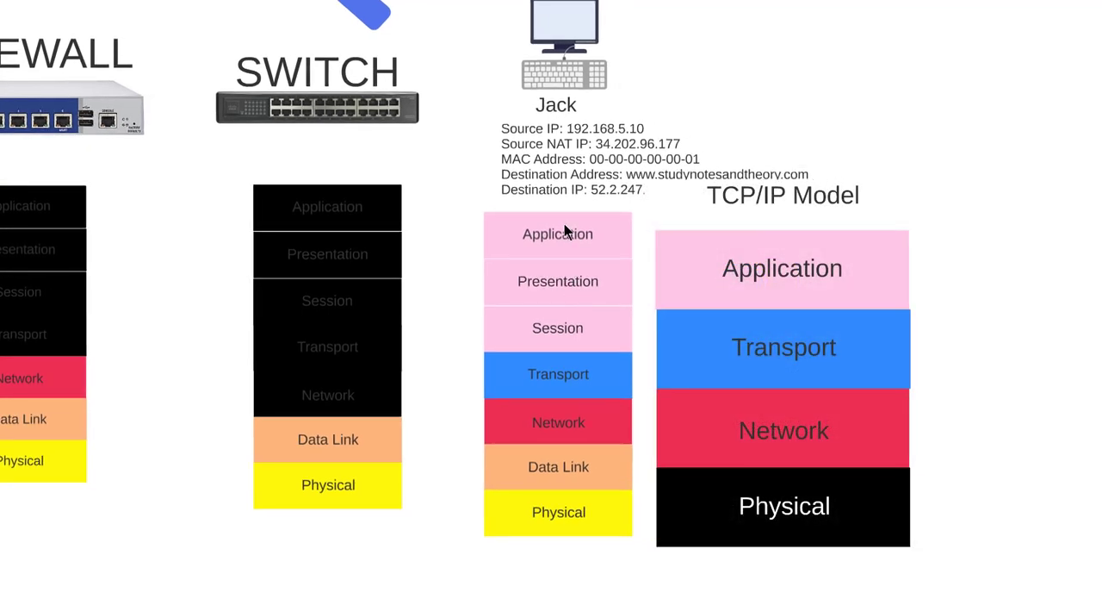
pyautogui.moveTo(598, 374)
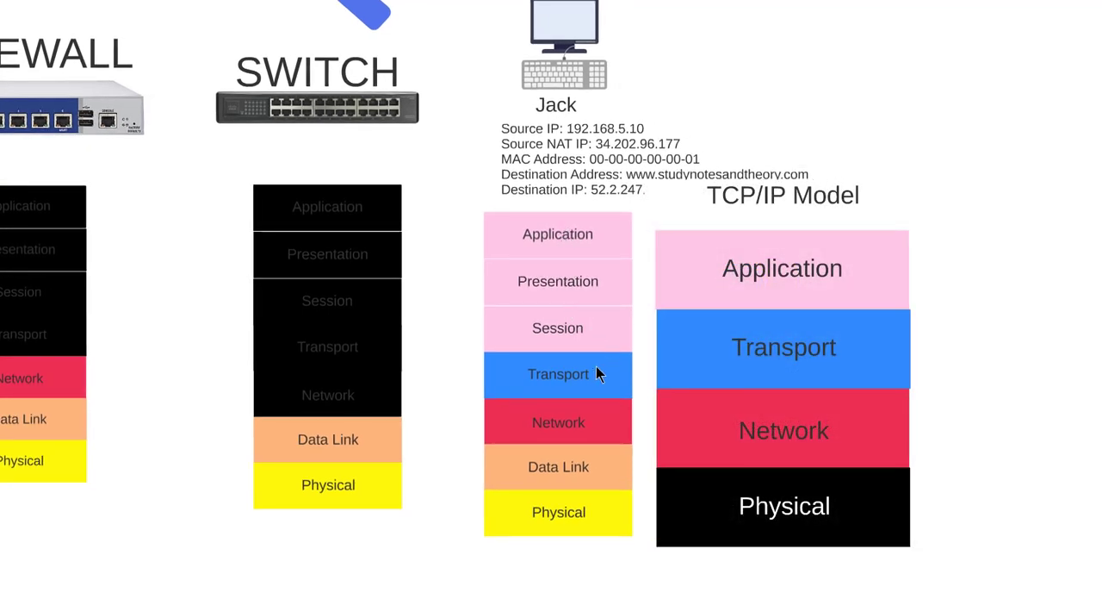
pyautogui.moveTo(605, 429)
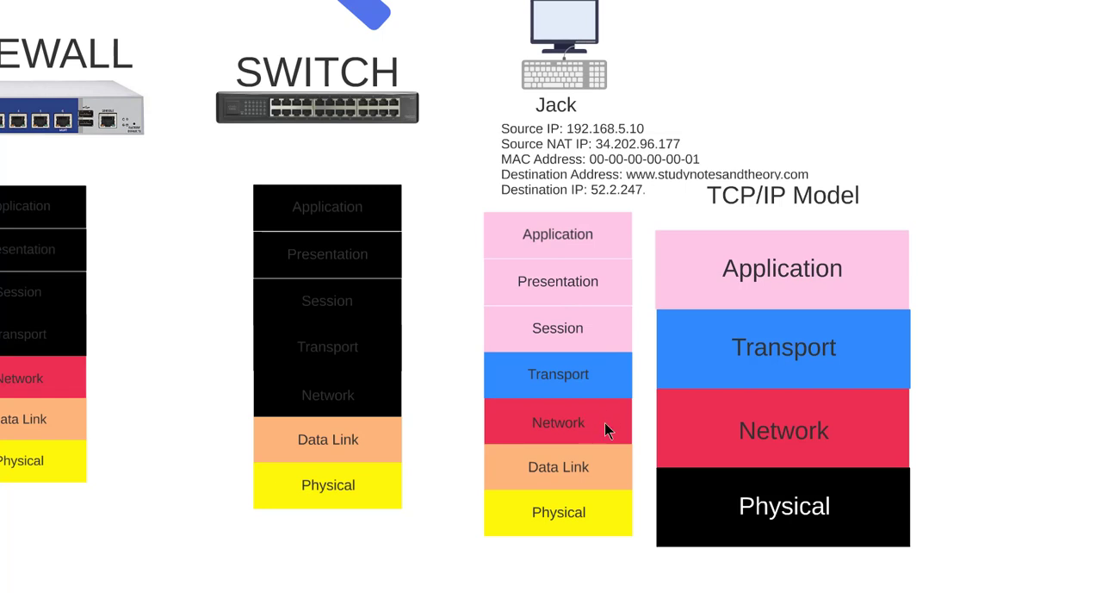
pyautogui.moveTo(604, 522)
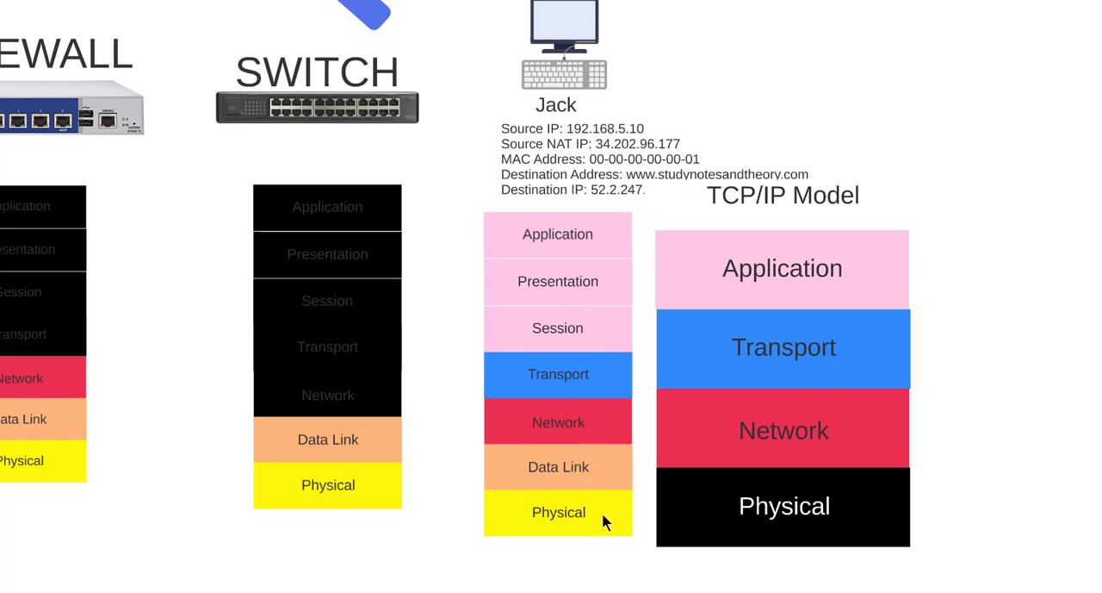
pyautogui.moveTo(571, 526)
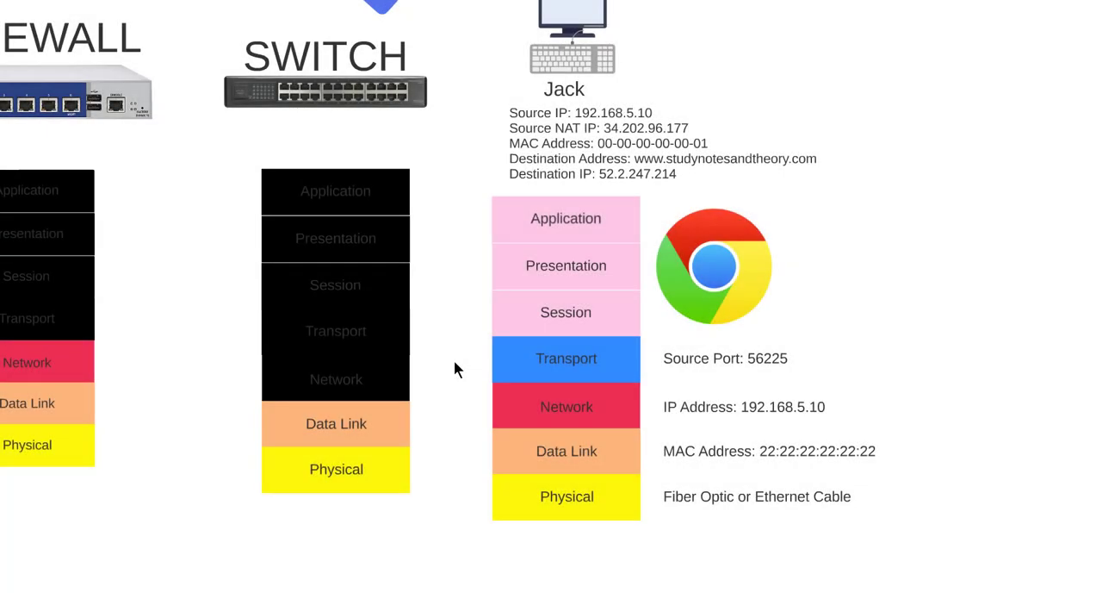
pyautogui.moveTo(575, 237)
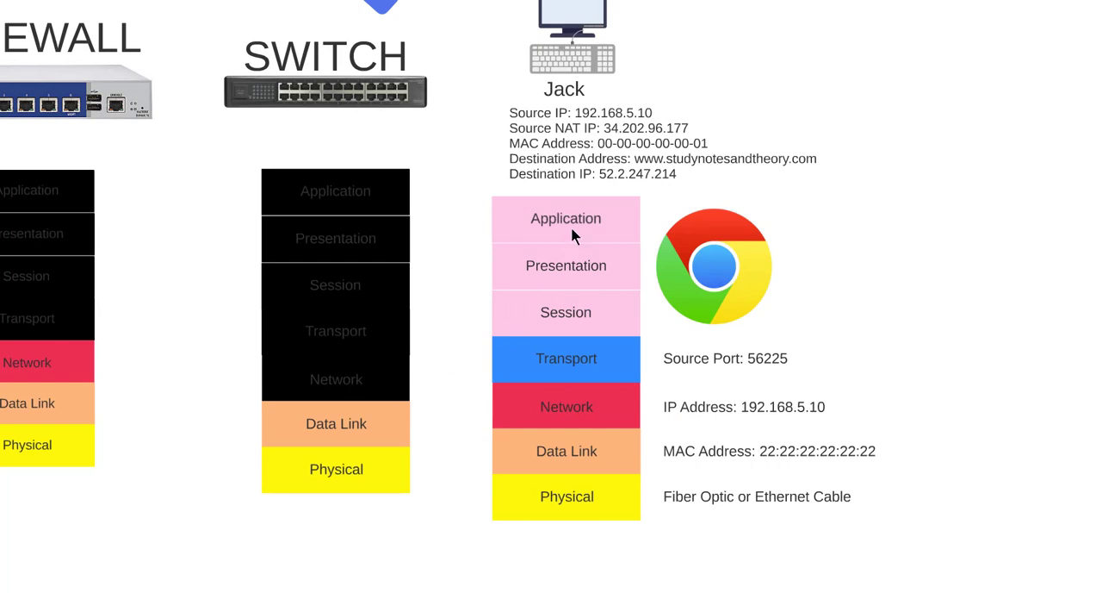
pyautogui.moveTo(590, 323)
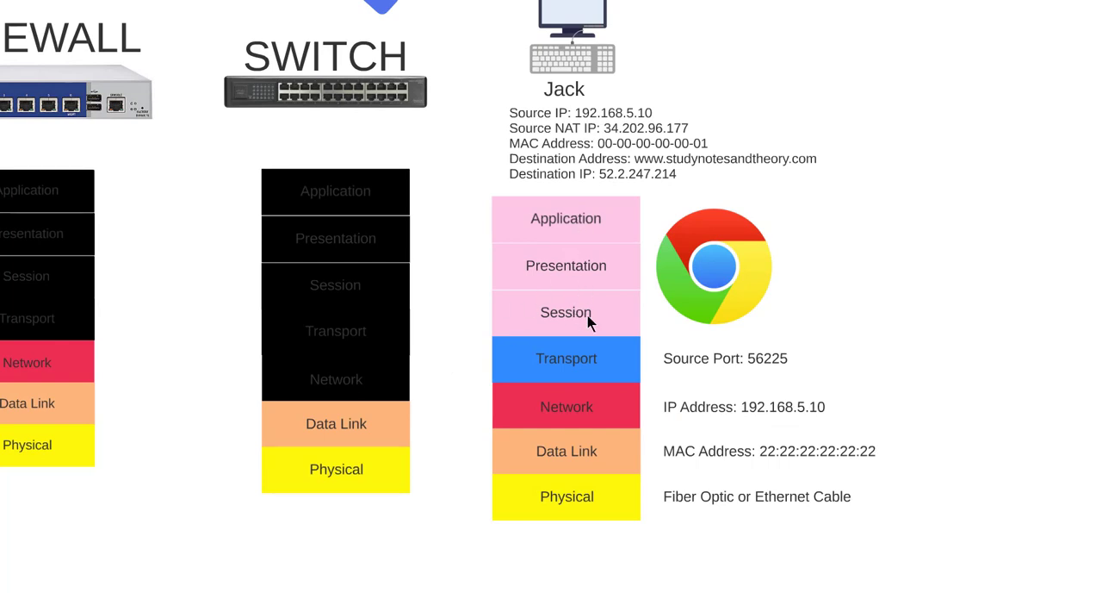
pyautogui.moveTo(622, 367)
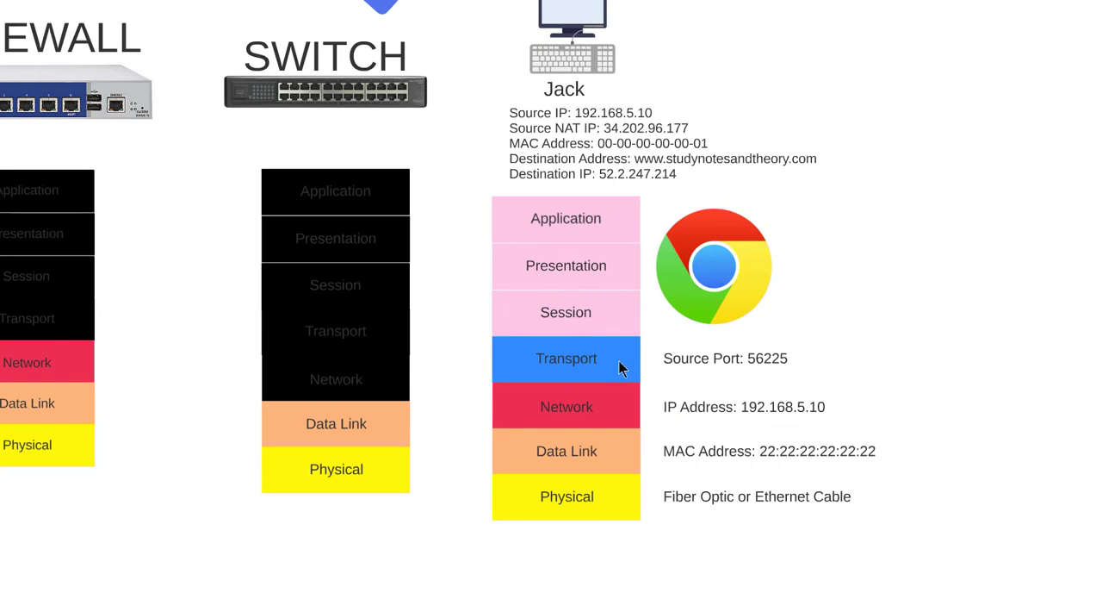
pyautogui.moveTo(736, 379)
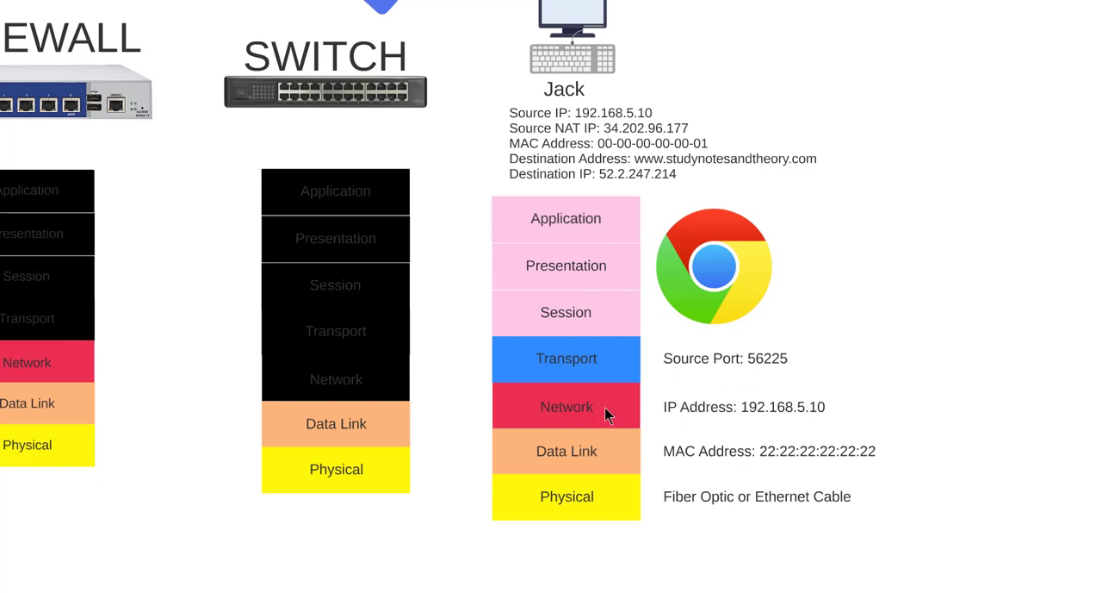
pyautogui.moveTo(676, 478)
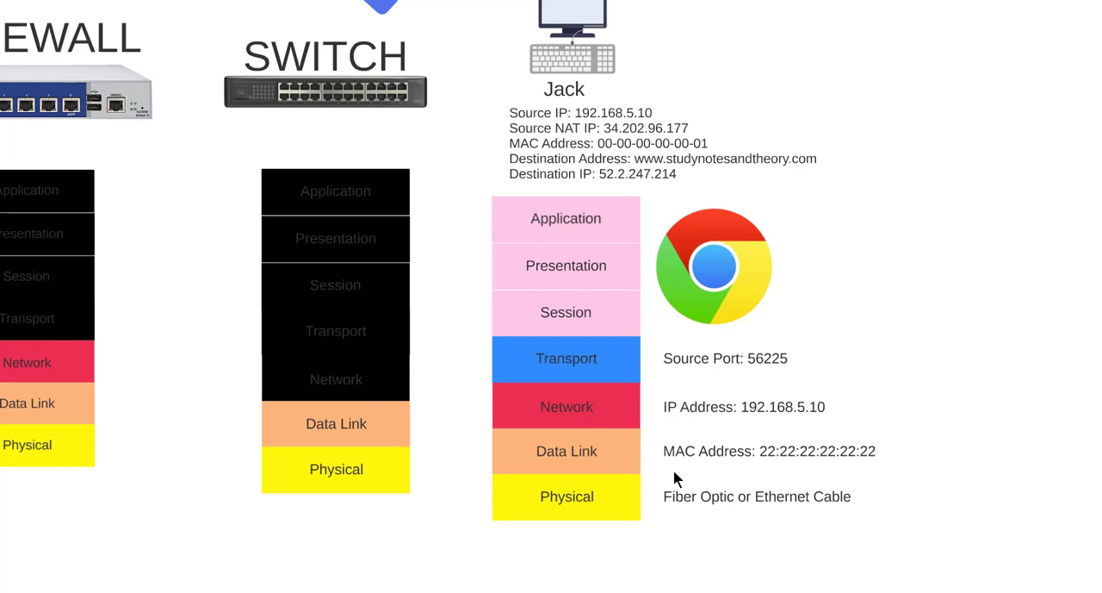
pyautogui.moveTo(672, 358)
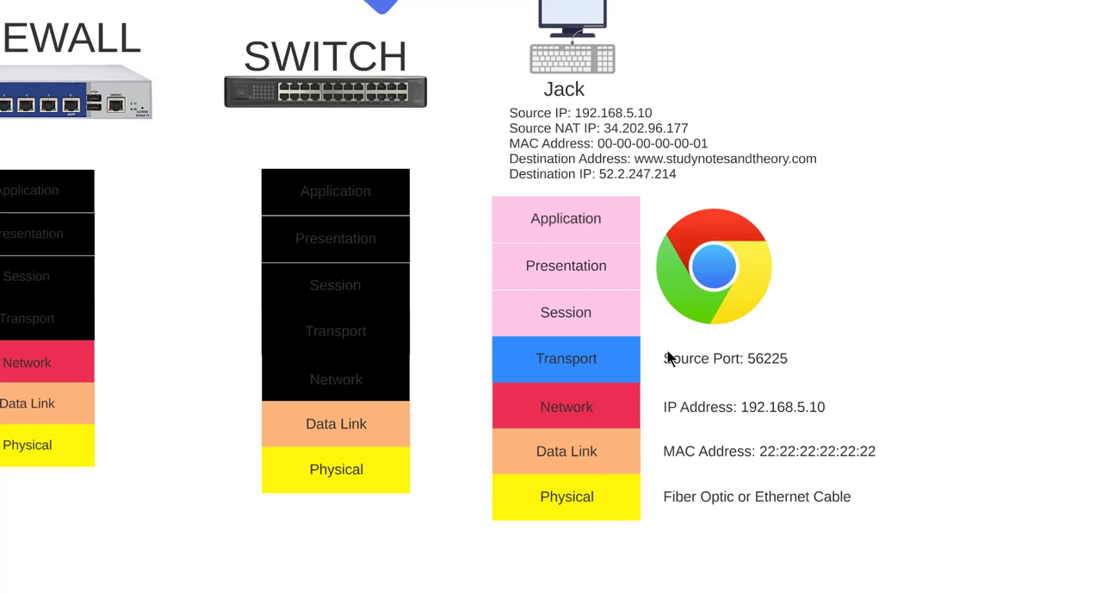
pyautogui.moveTo(672, 352)
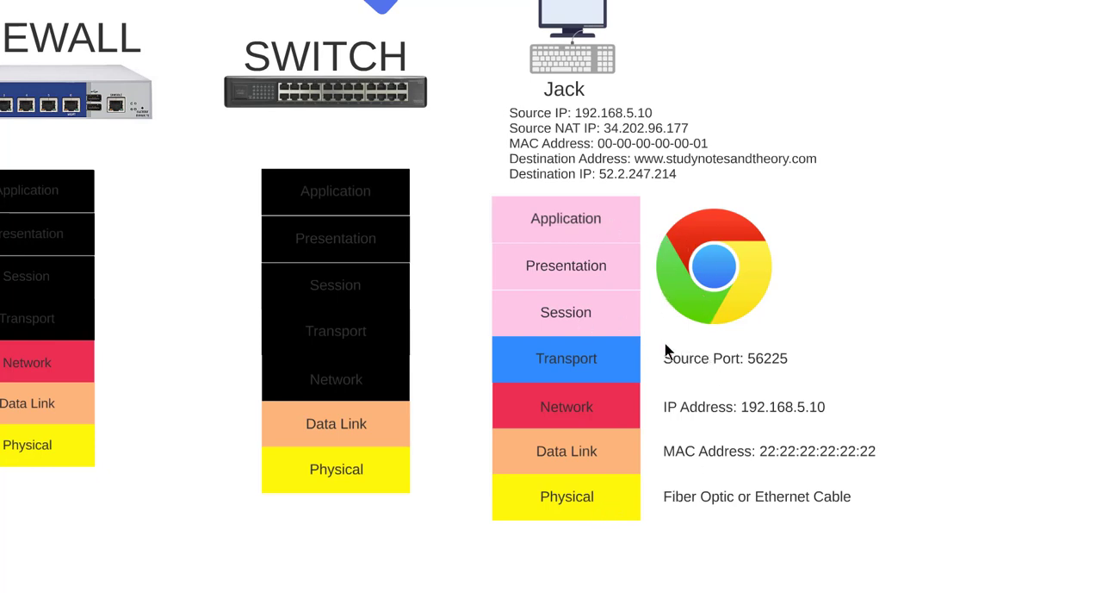
pyautogui.moveTo(599, 522)
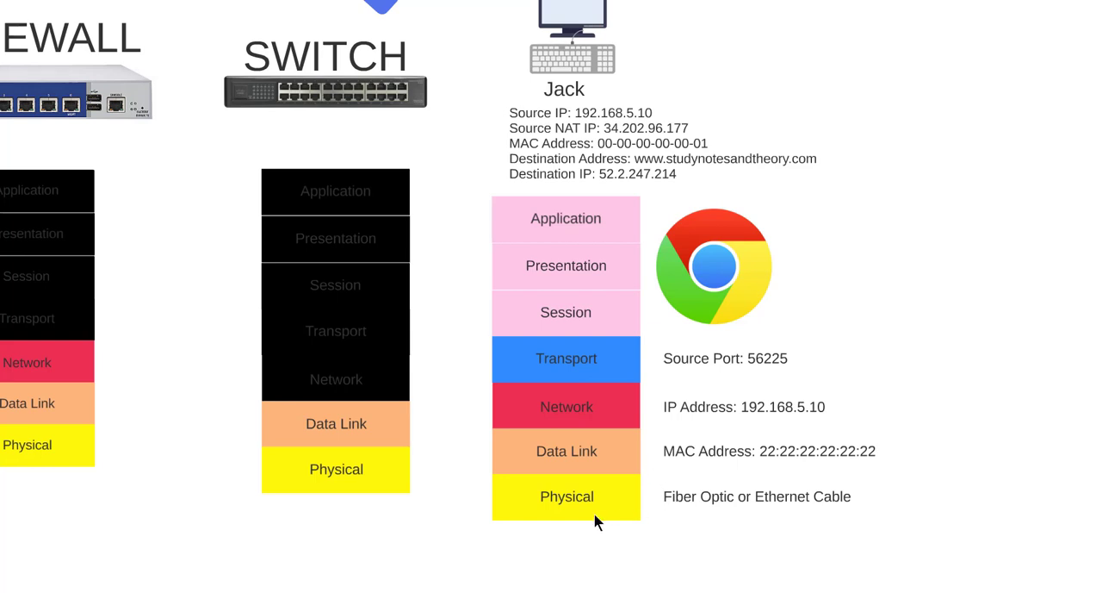
pyautogui.moveTo(503, 551)
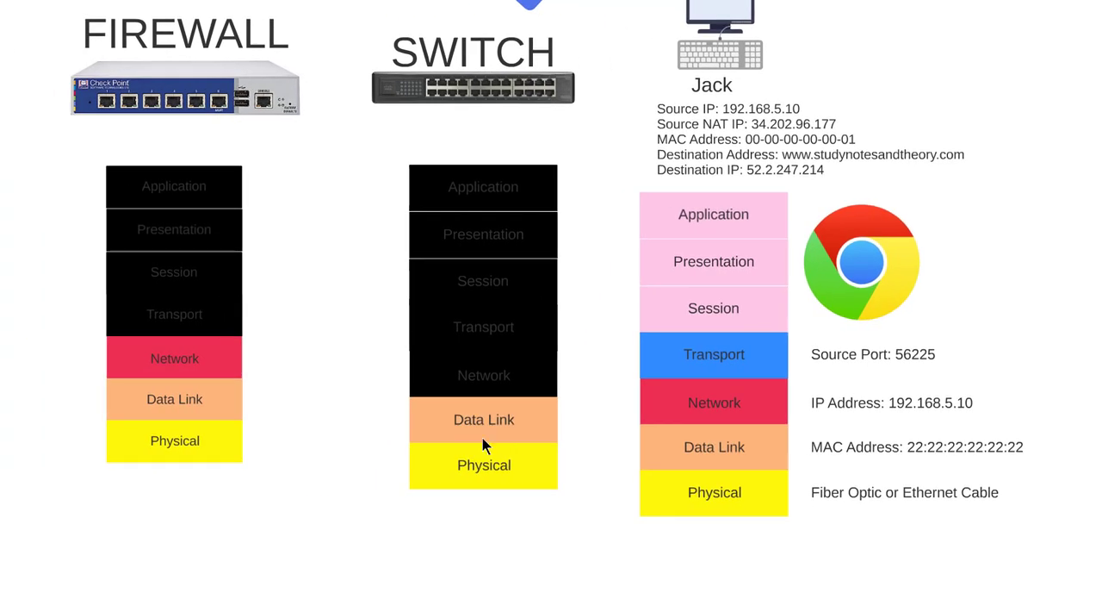
pyautogui.moveTo(465, 507)
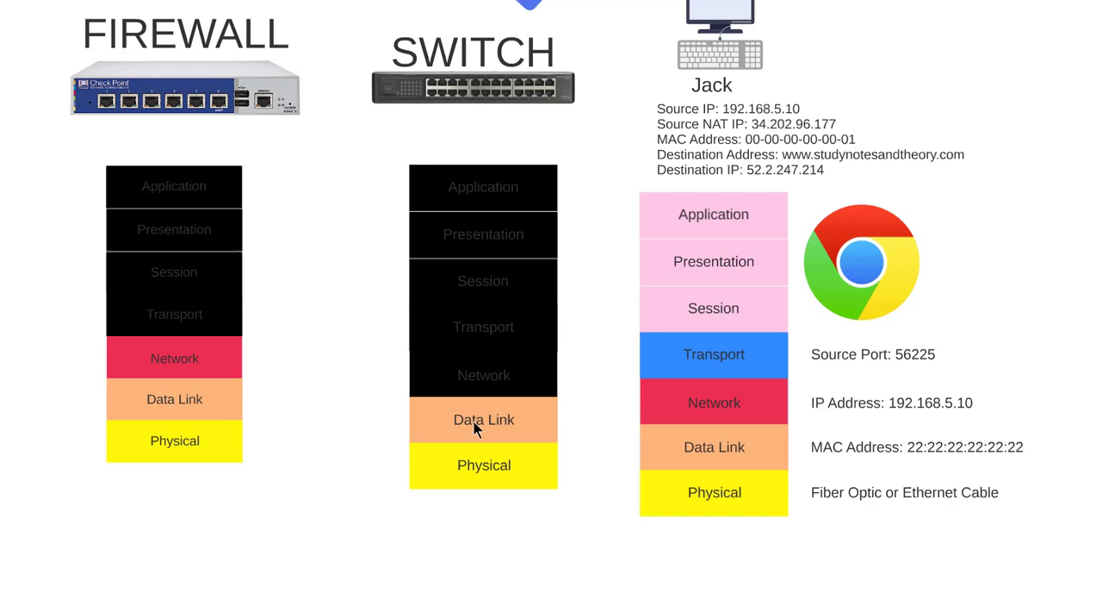
pyautogui.moveTo(489, 430)
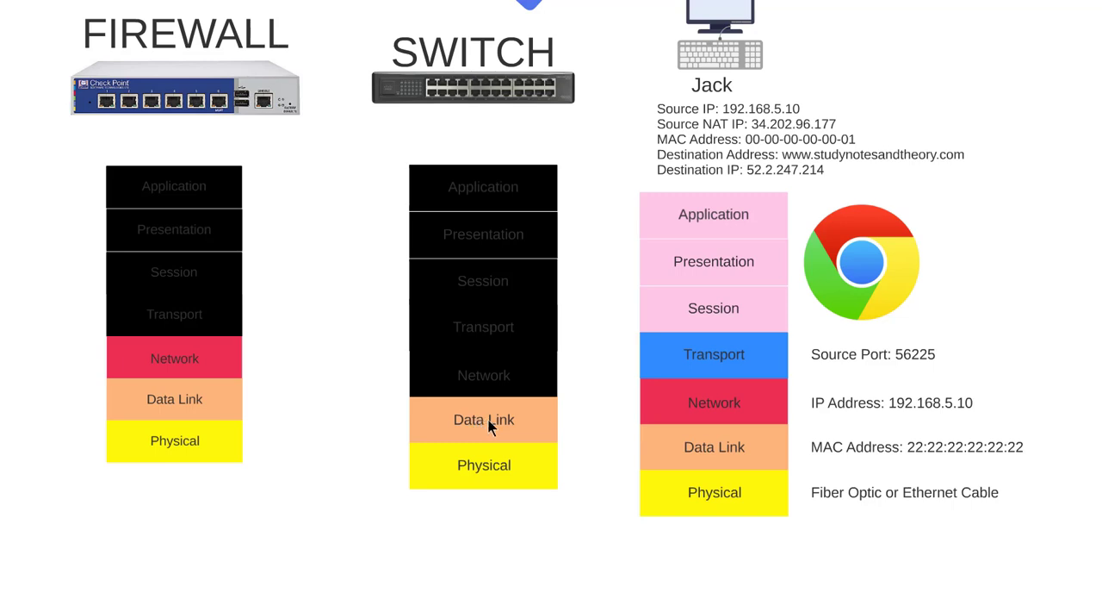
pyautogui.moveTo(512, 440)
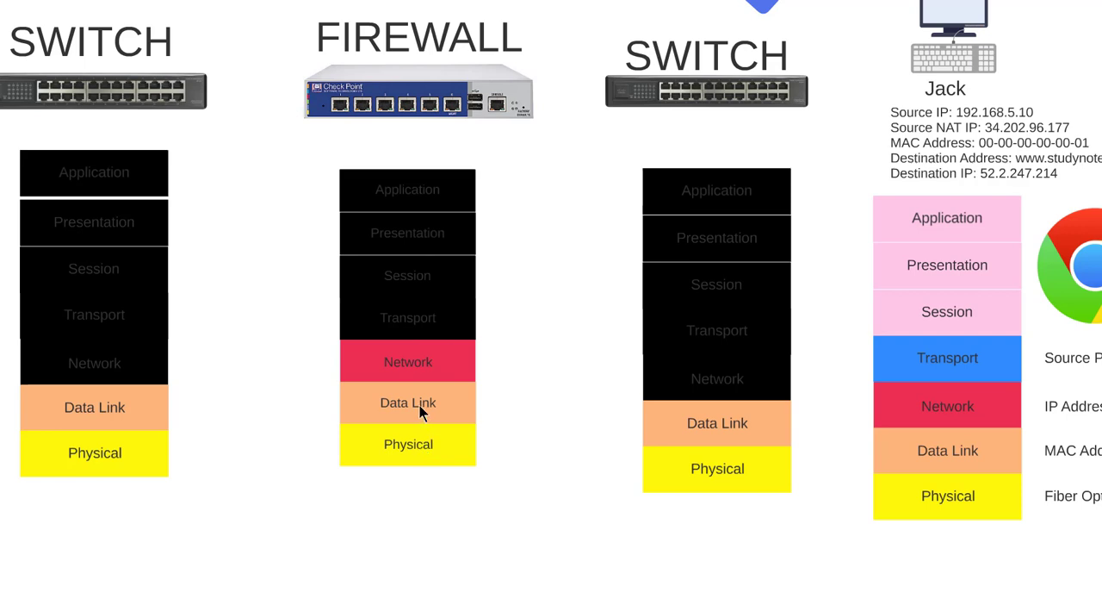
pyautogui.moveTo(422, 364)
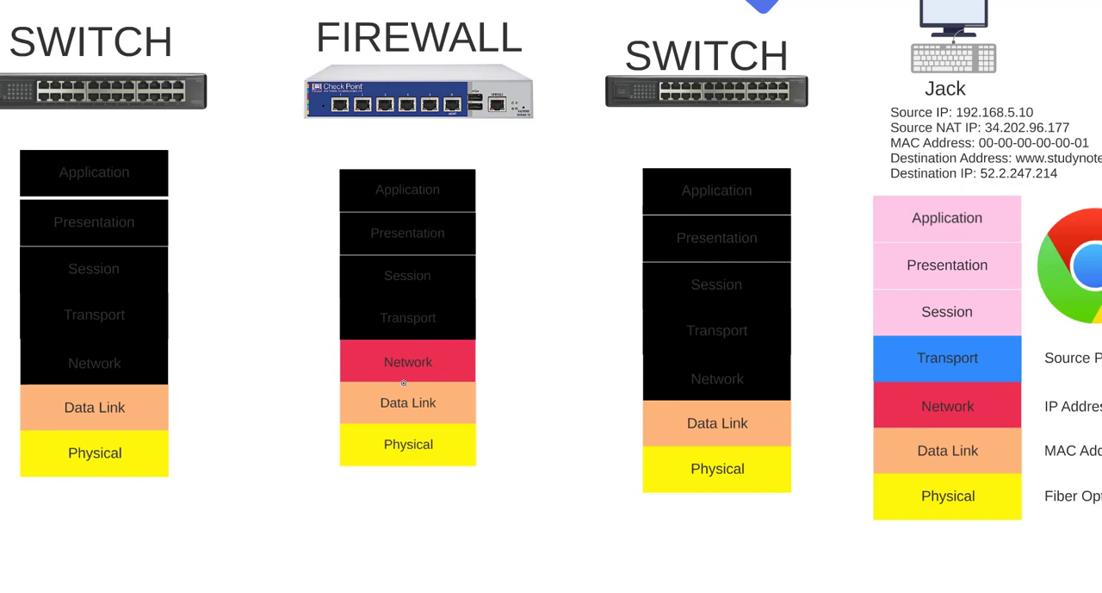
pyautogui.moveTo(403, 358)
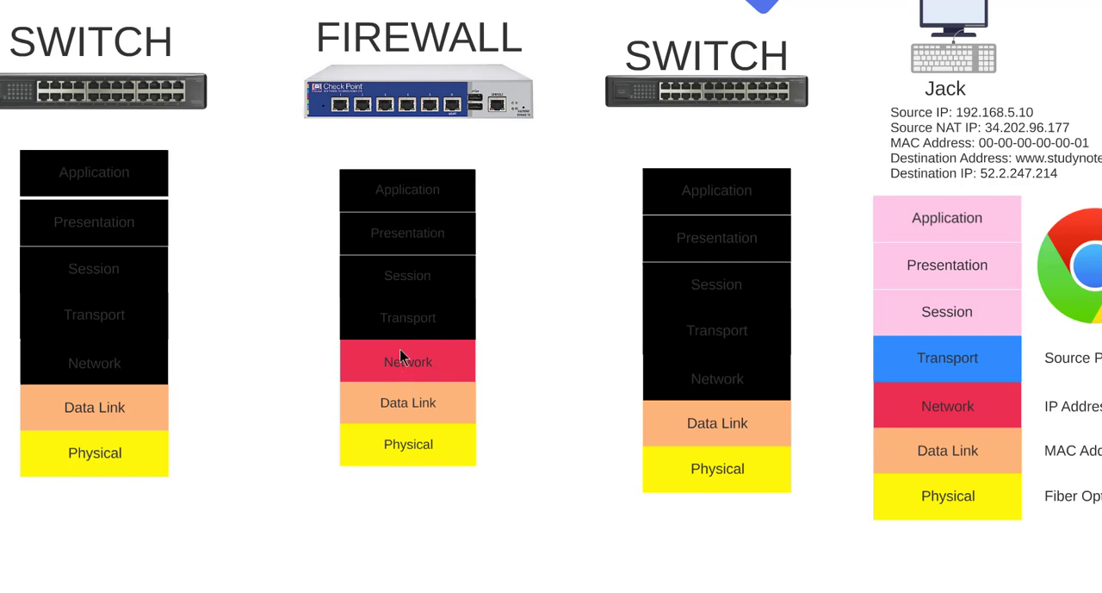
pyautogui.moveTo(308, 461)
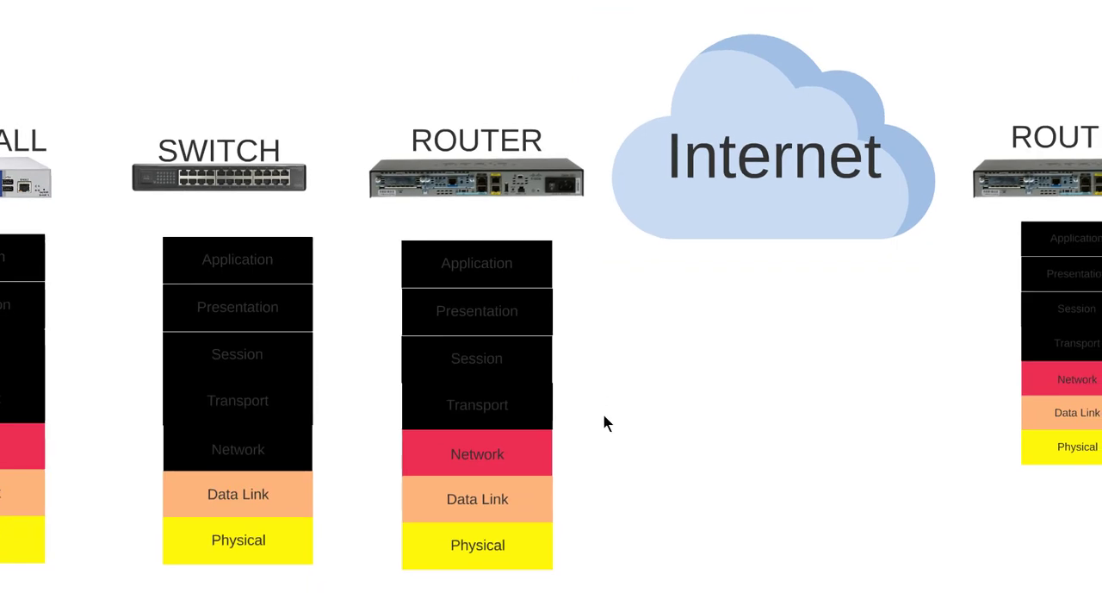
pyautogui.moveTo(557, 437)
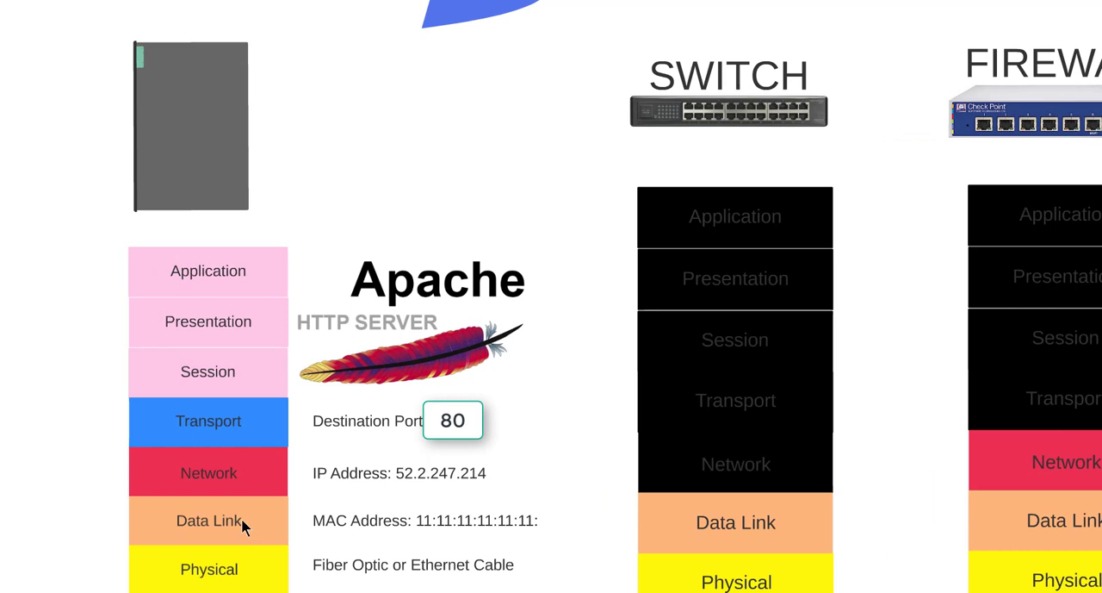
pyautogui.moveTo(235, 476)
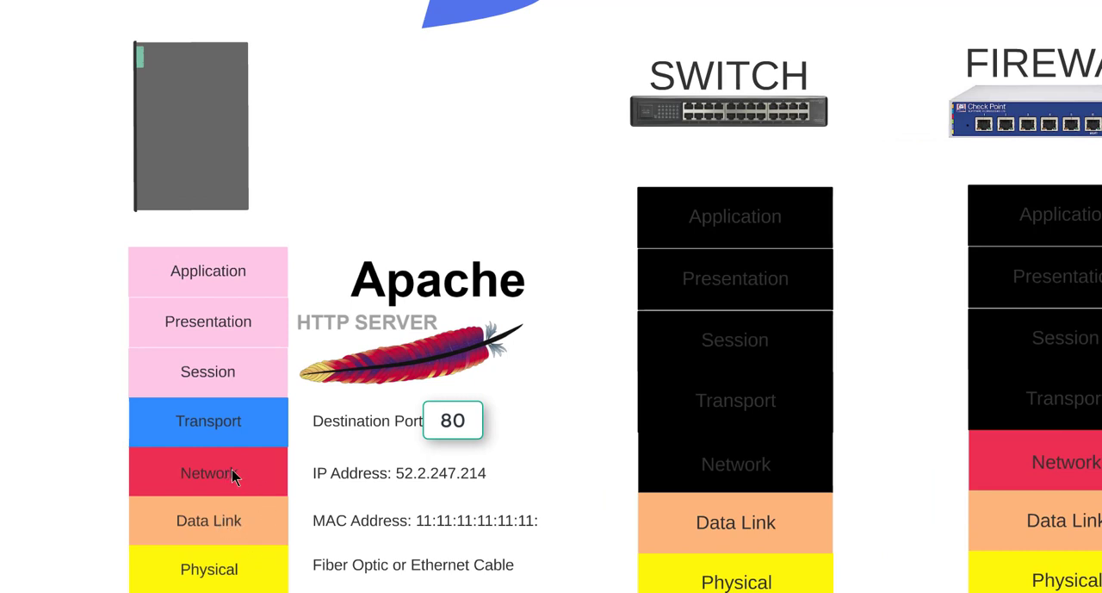
pyautogui.moveTo(231, 422)
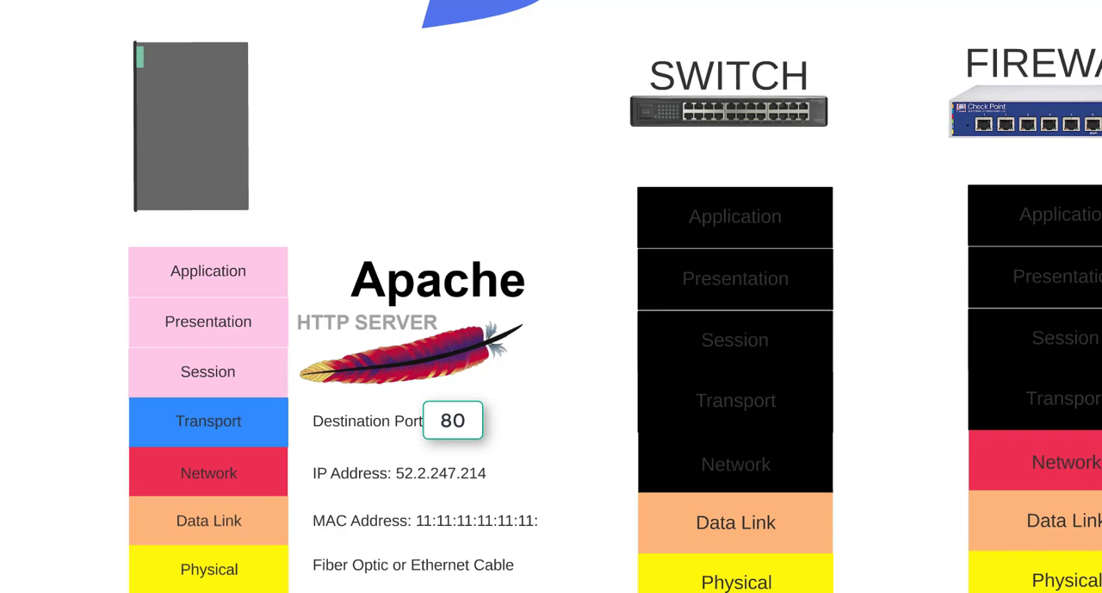
pyautogui.moveTo(448, 443)
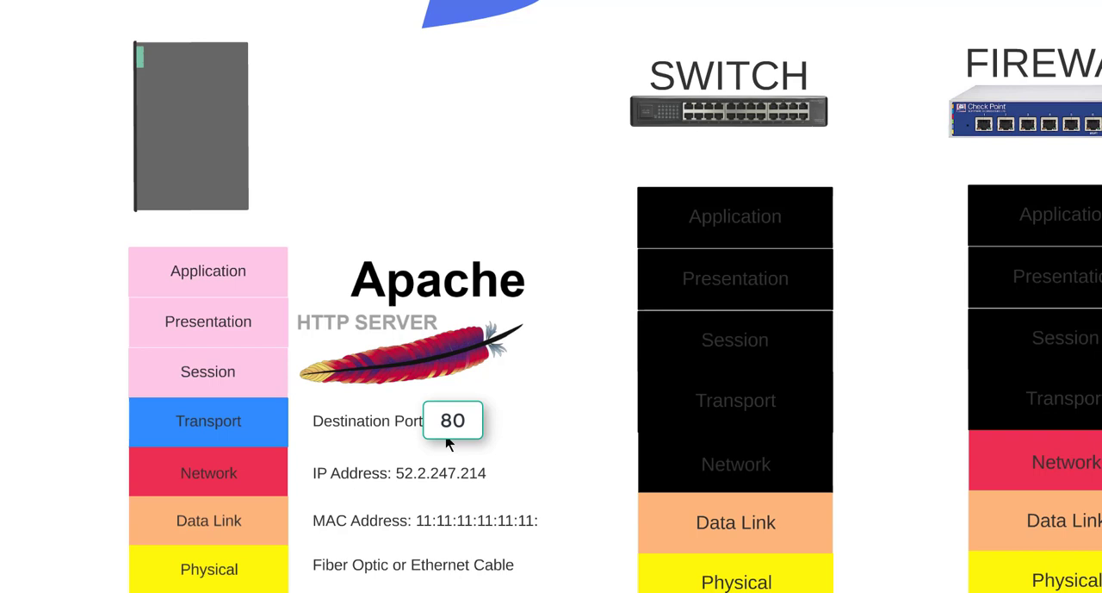
pyautogui.moveTo(465, 445)
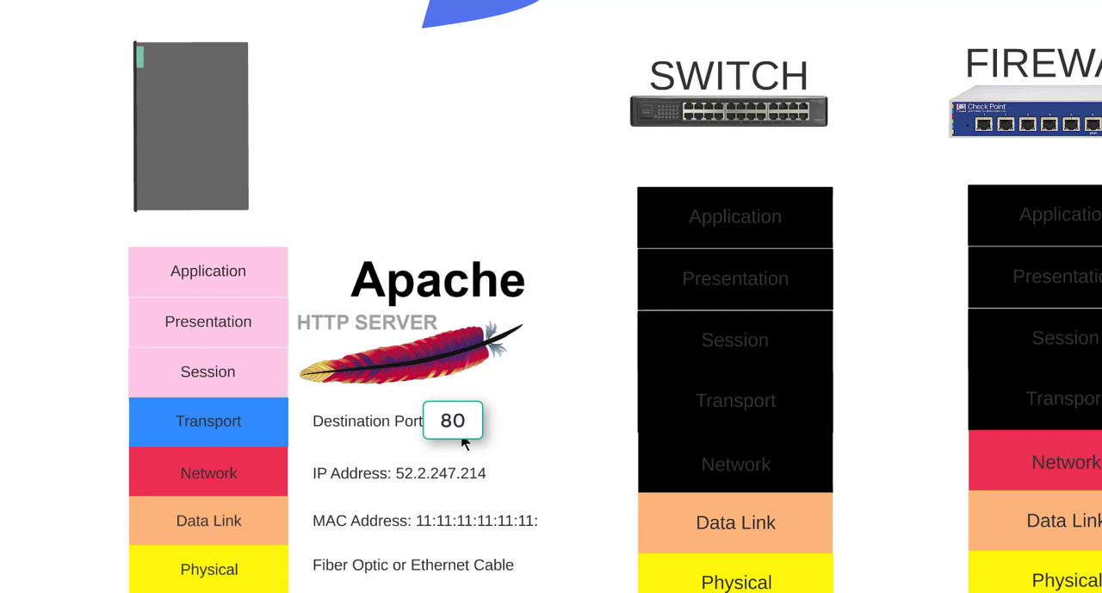
pyautogui.moveTo(509, 431)
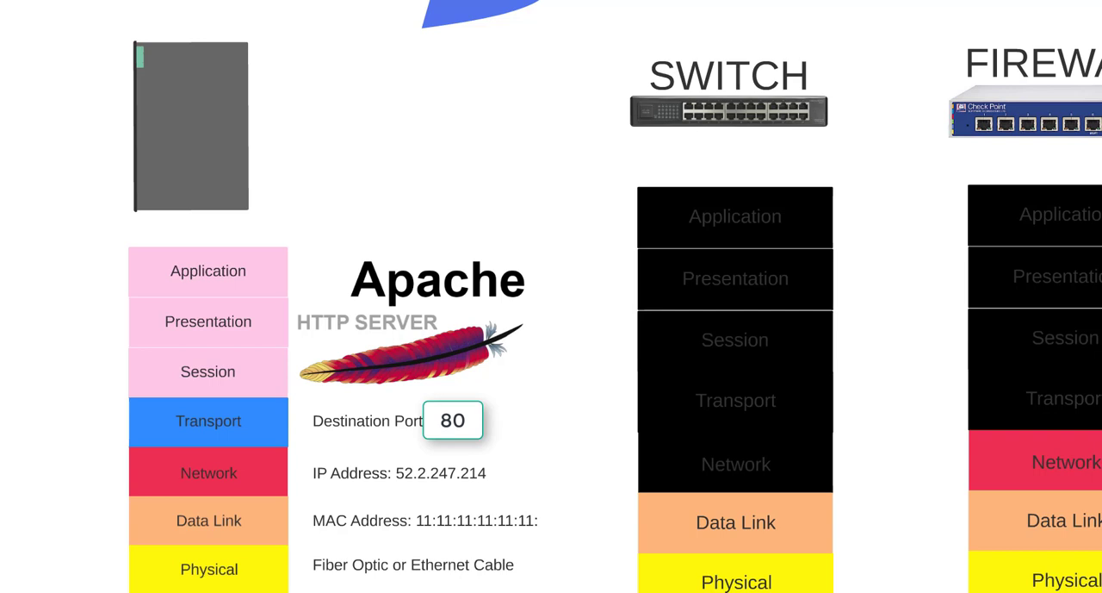
pyautogui.moveTo(210, 382)
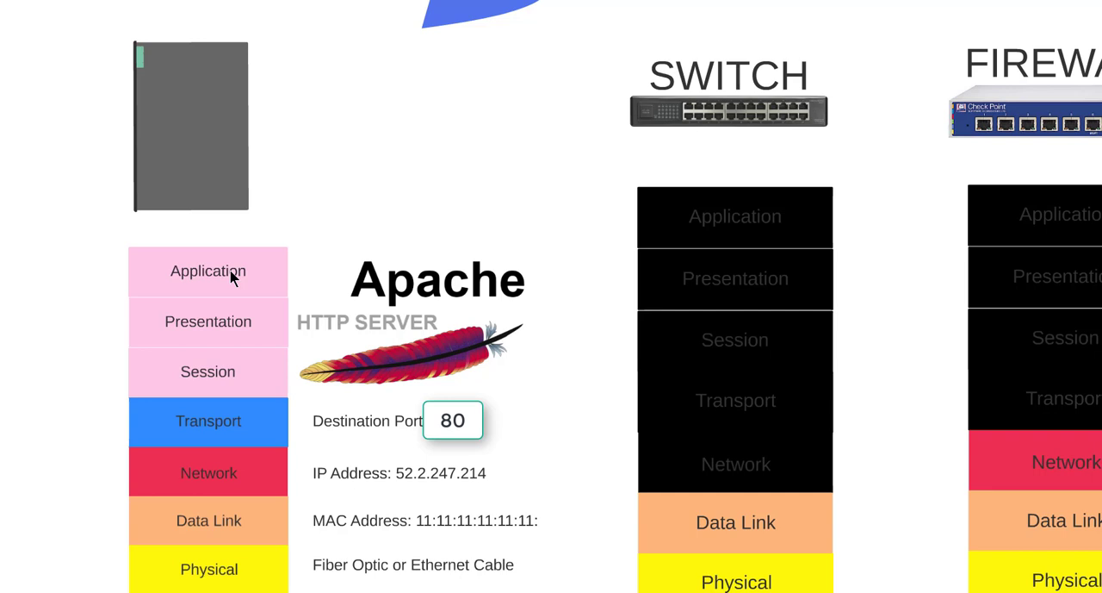
pyautogui.moveTo(251, 267)
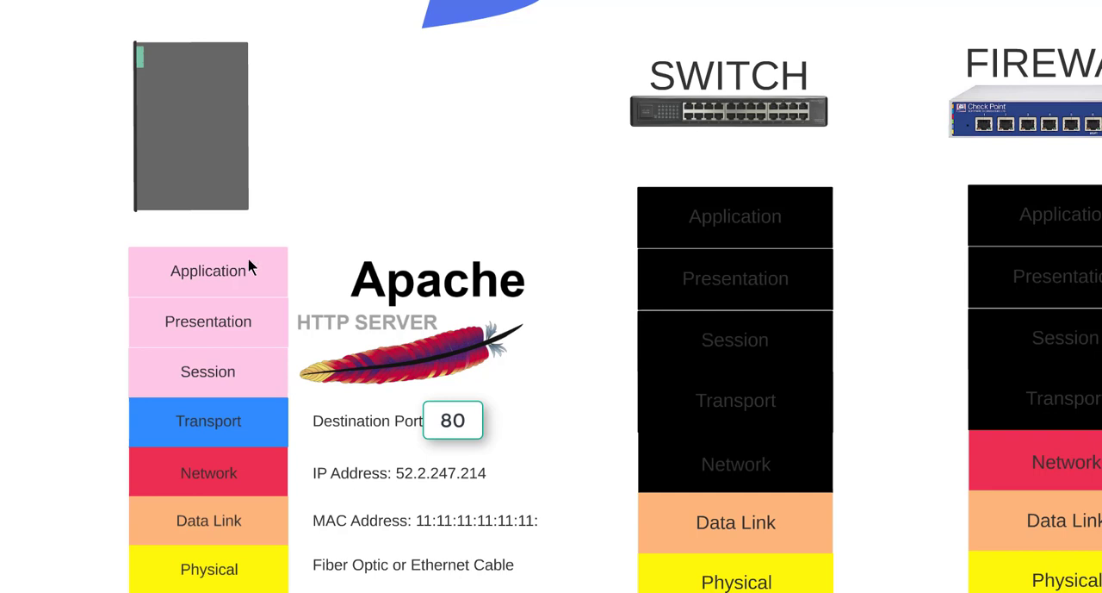
pyautogui.moveTo(250, 534)
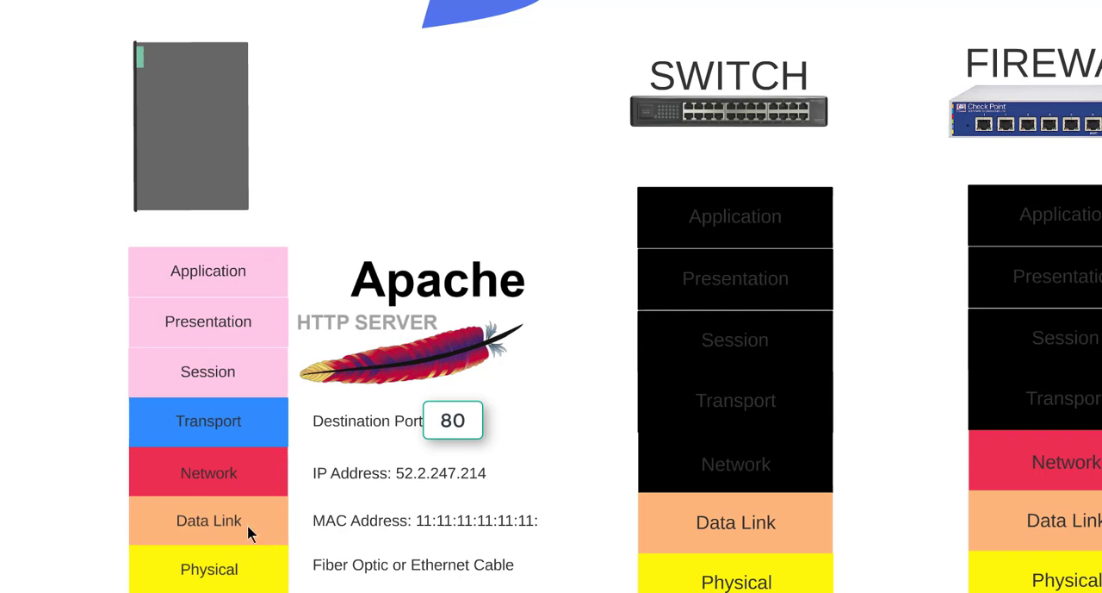
pyautogui.moveTo(245, 422)
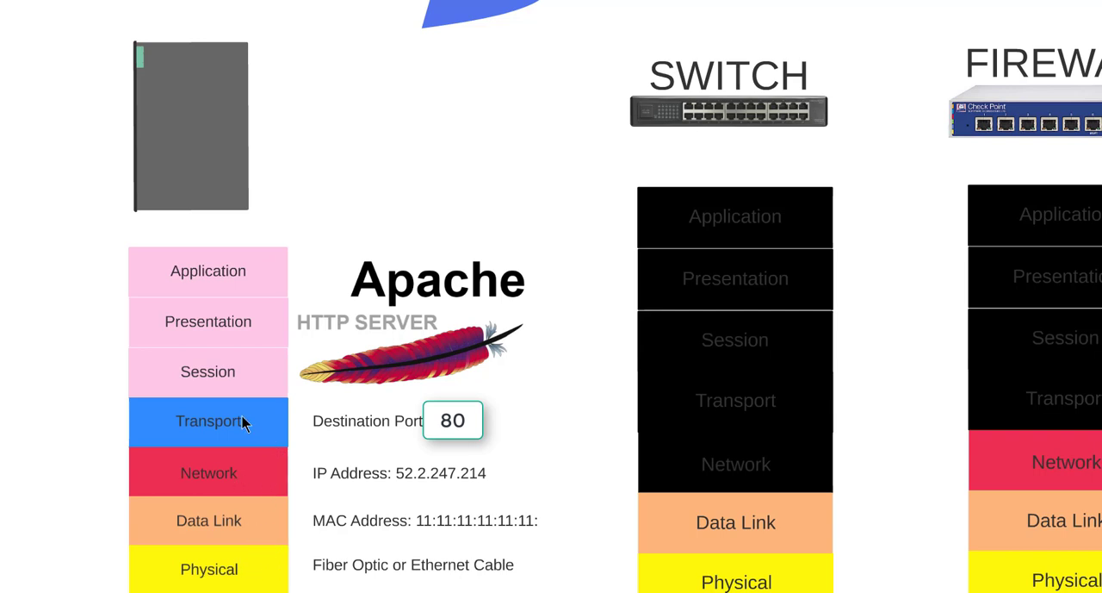
pyautogui.moveTo(210, 267)
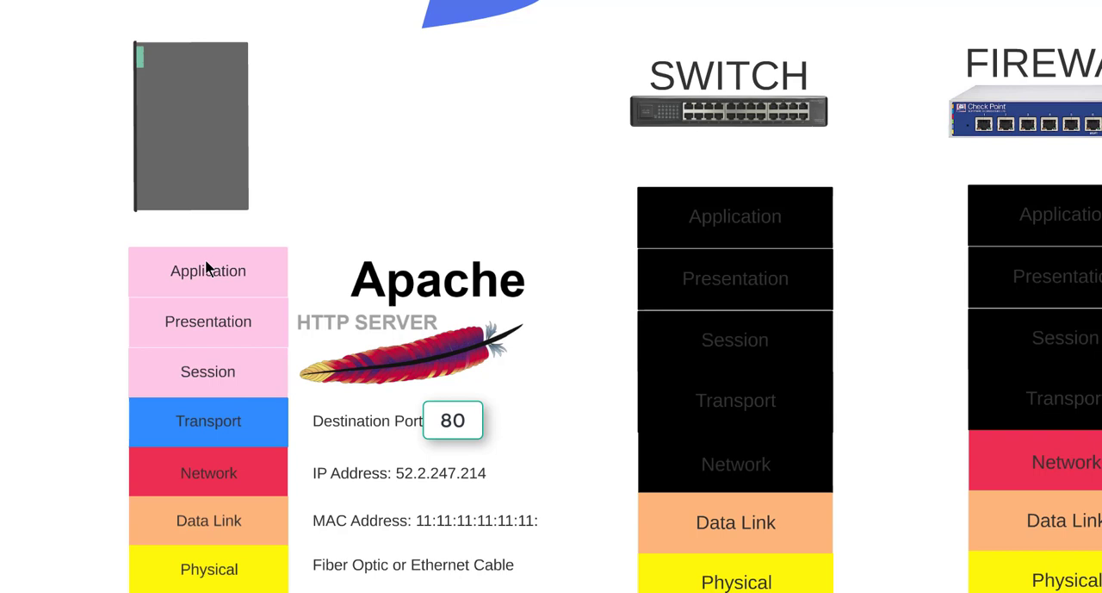
pyautogui.moveTo(209, 256)
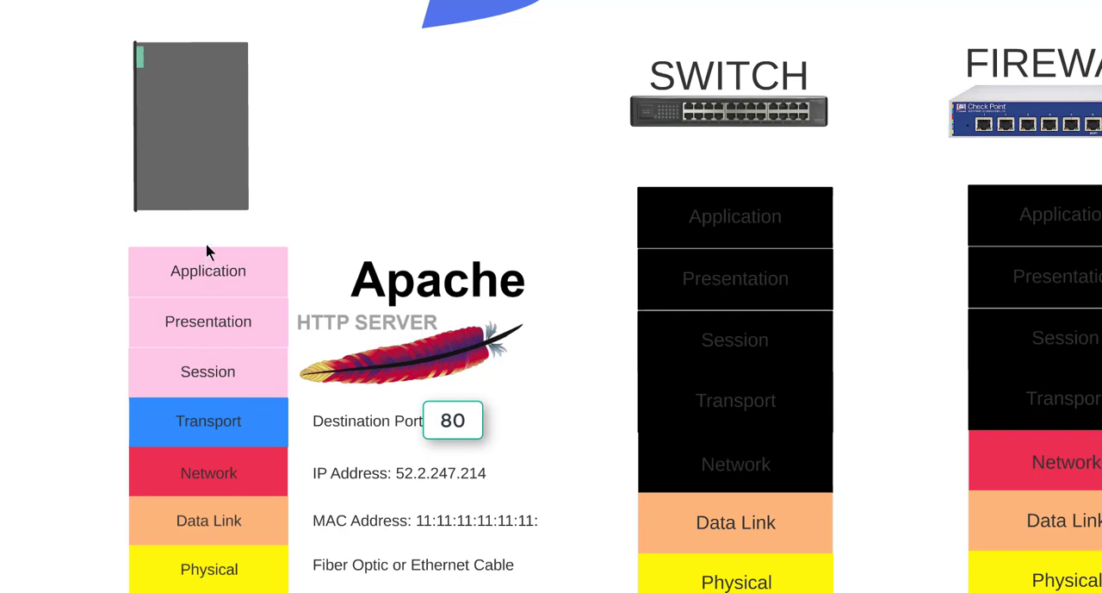
pyautogui.moveTo(418, 342)
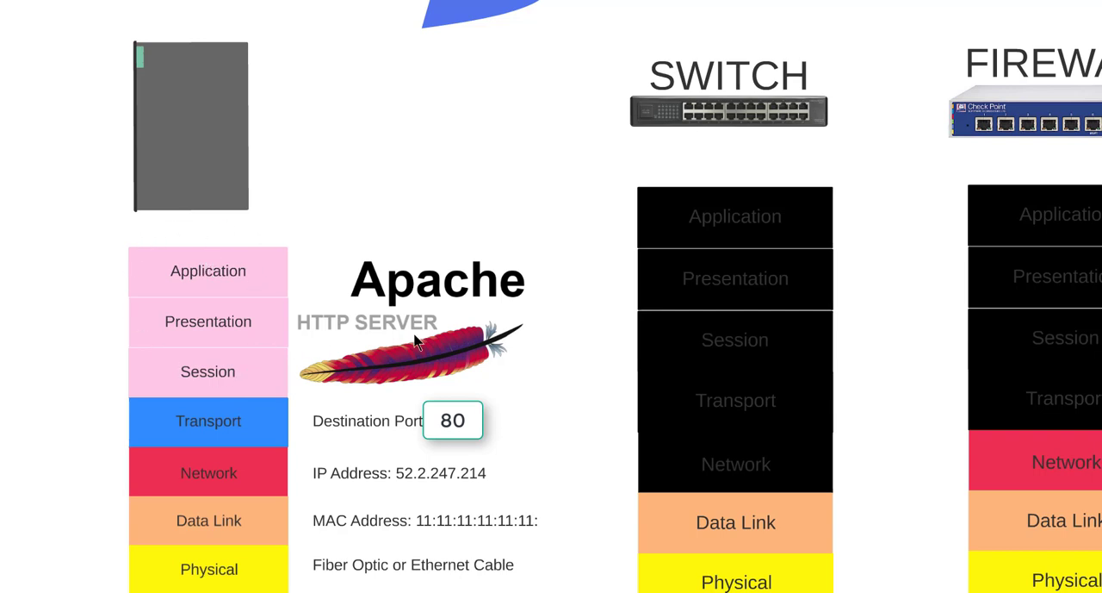
pyautogui.moveTo(323, 358)
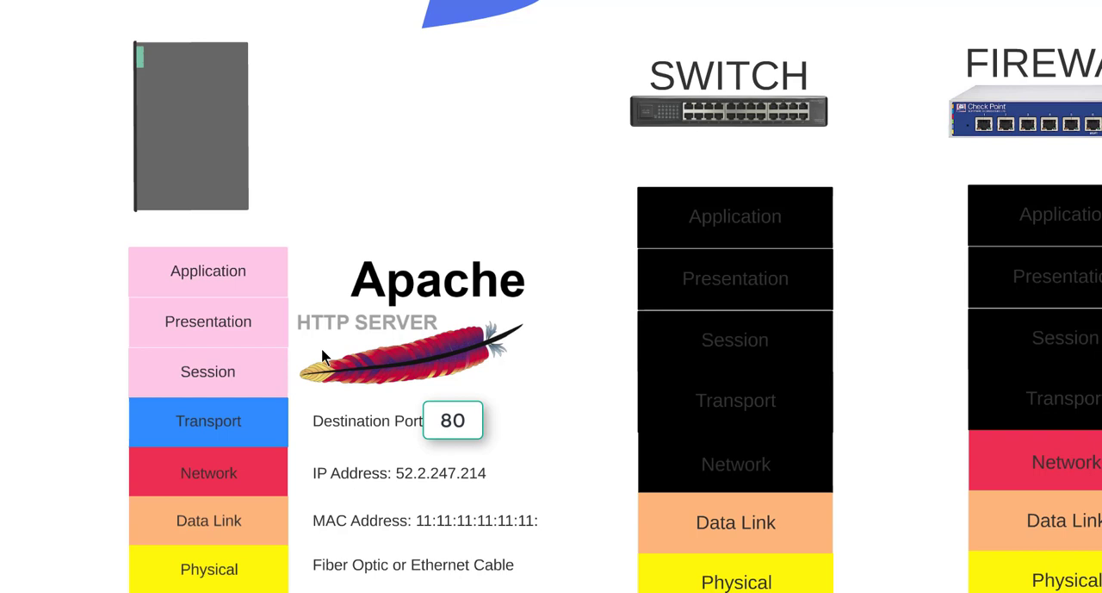
pyautogui.moveTo(211, 439)
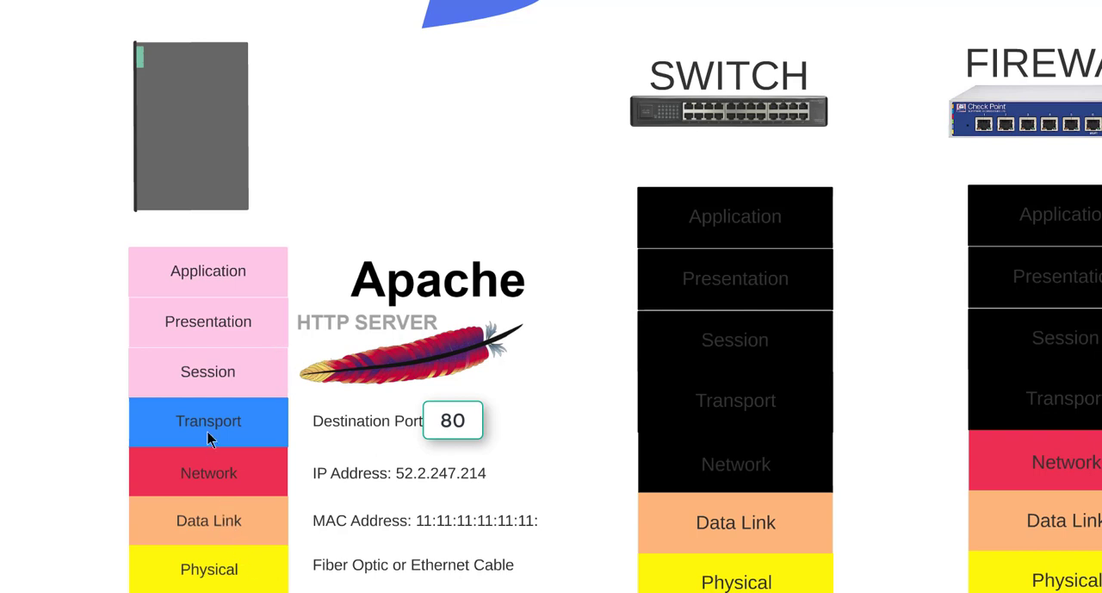
pyautogui.moveTo(223, 291)
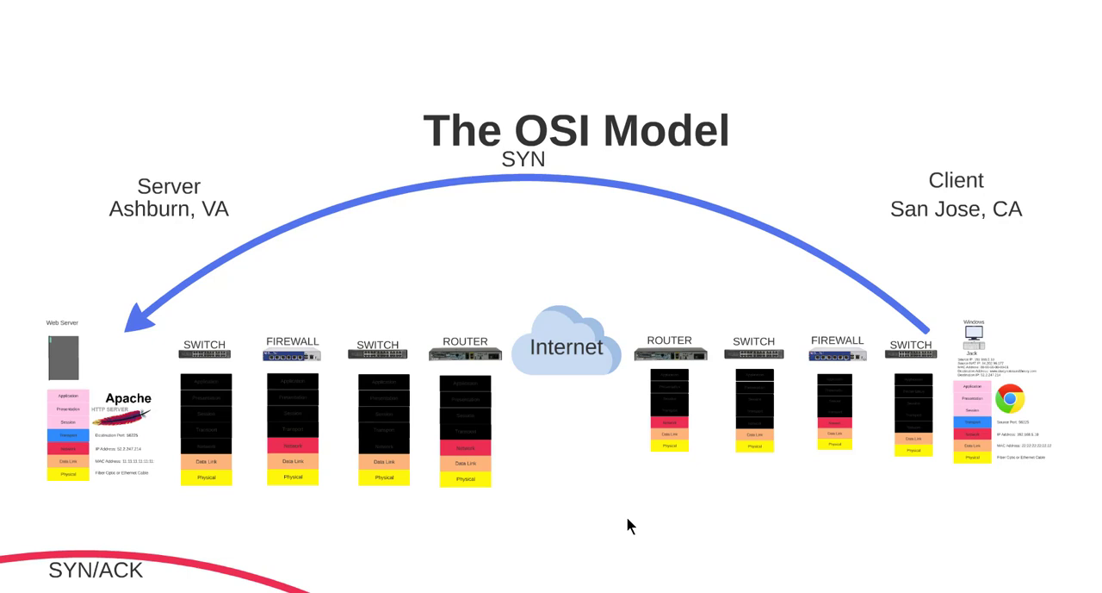
pyautogui.moveTo(911, 403)
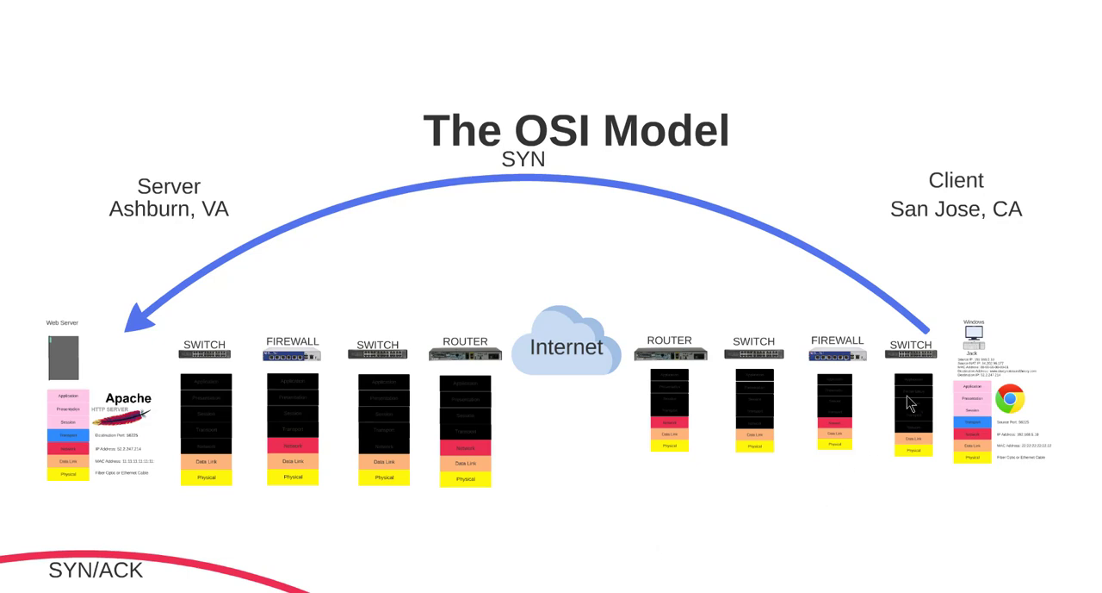
pyautogui.moveTo(852, 353)
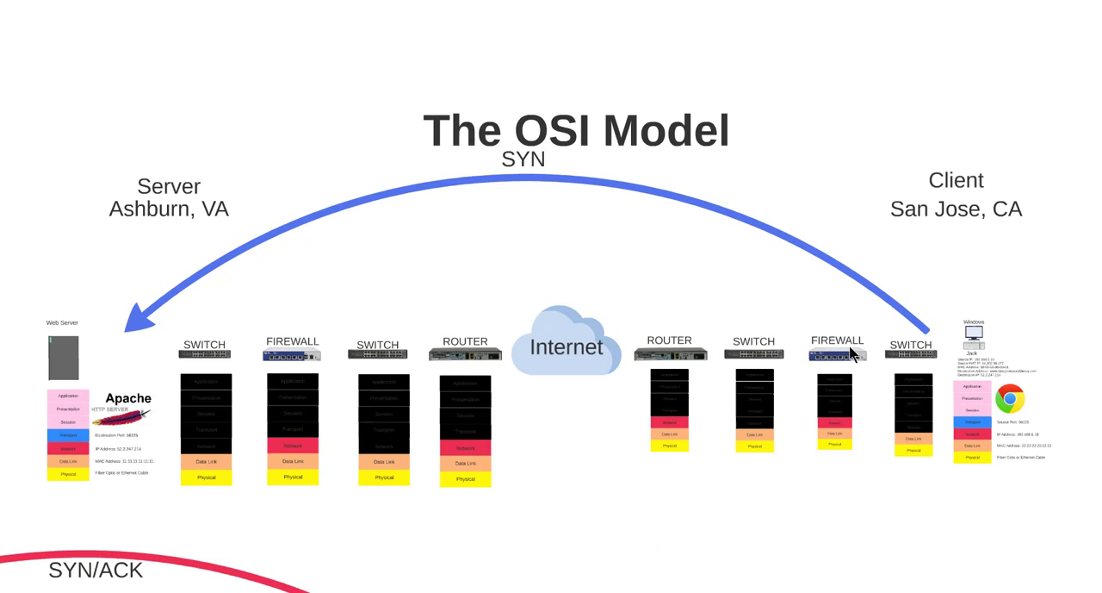
pyautogui.moveTo(793, 319)
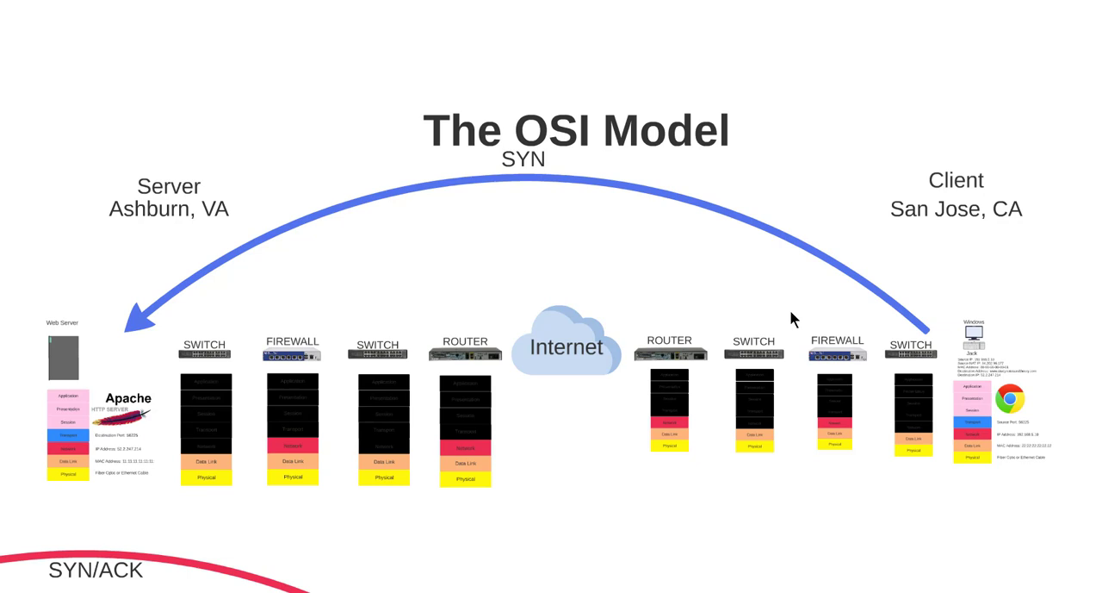
pyautogui.moveTo(685, 275)
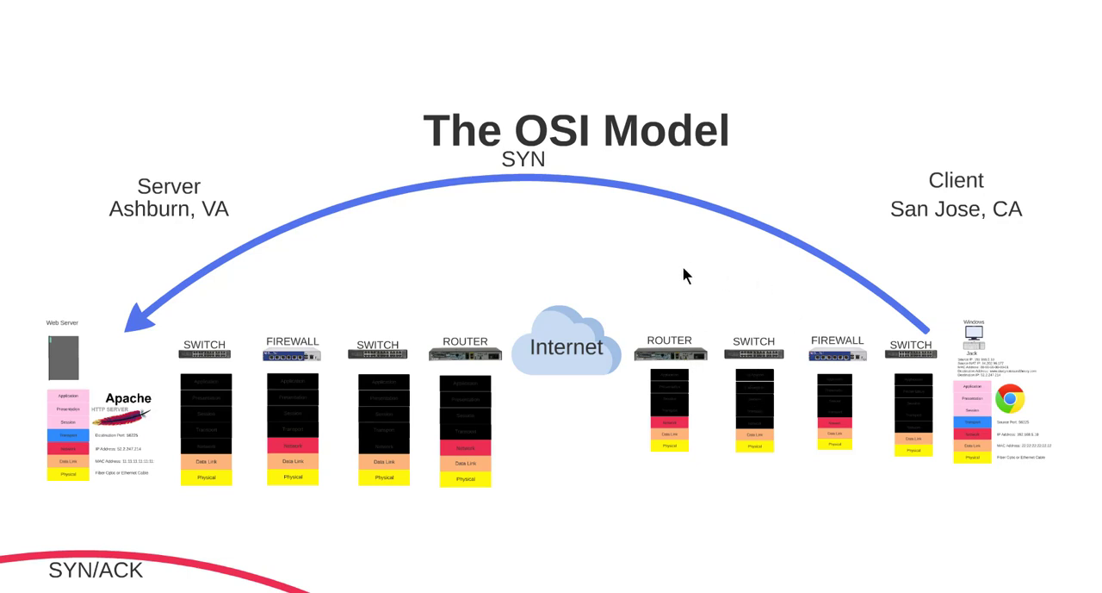
pyautogui.moveTo(370, 314)
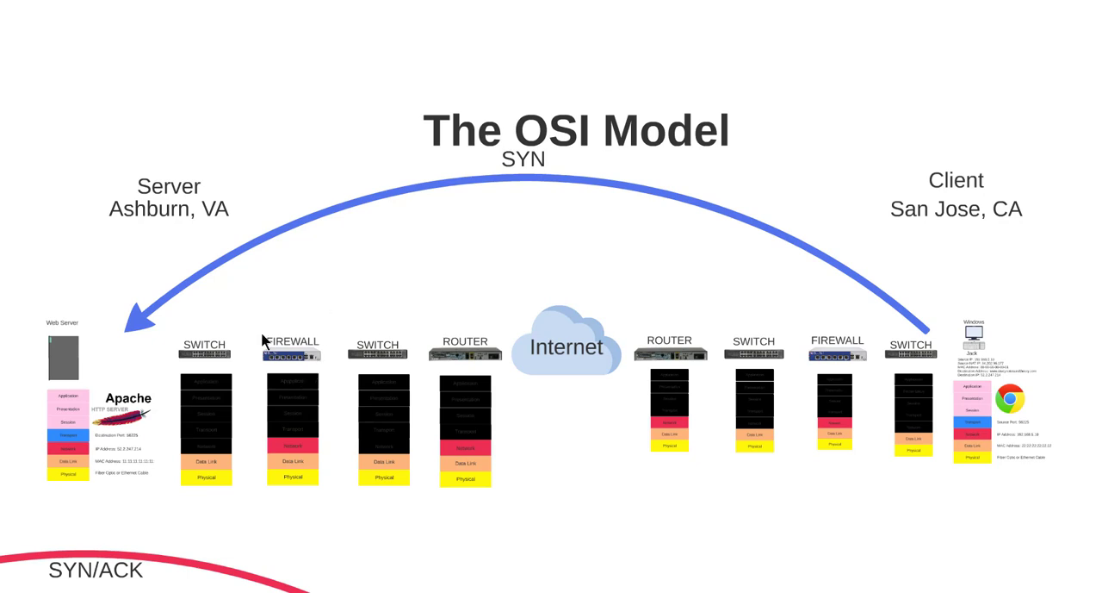
pyautogui.moveTo(301, 339)
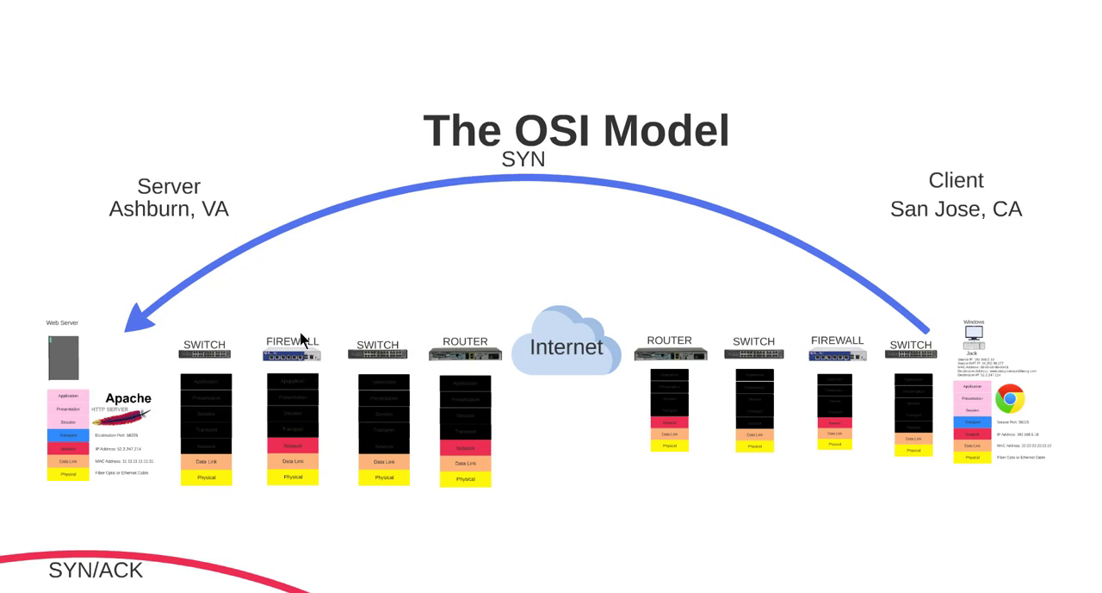